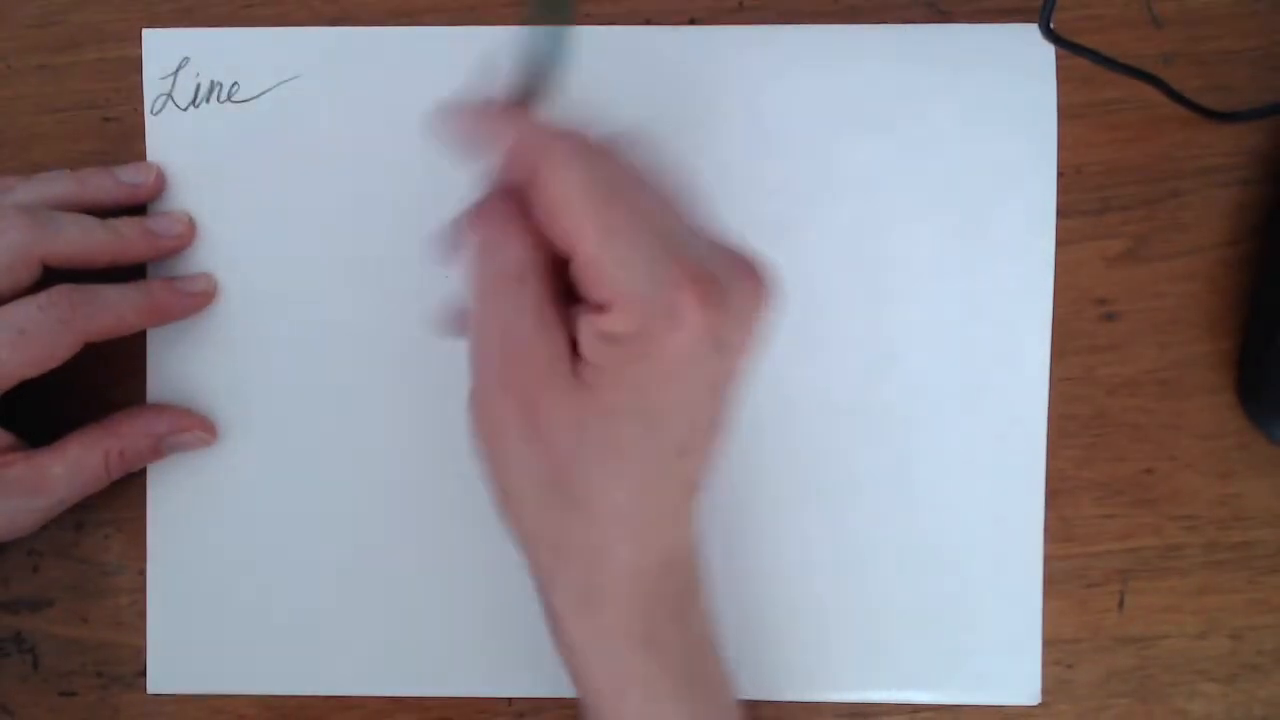
Step: Draw a wavy stroke trailing from 'Line' and label it 'path of a point'
drag(270, 80, 430, 75)
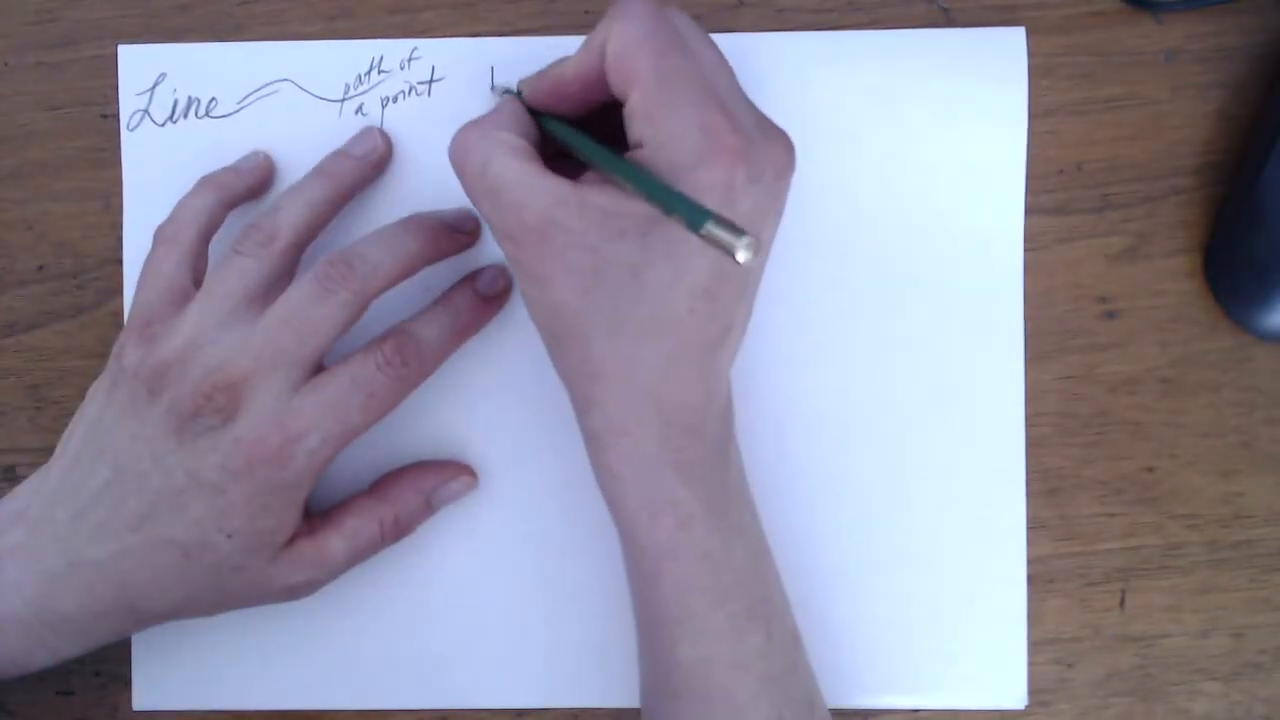
Step: Write a circled 'DIRECTION:' with Horizontal, Vertical and Diagonal arrows, and underline 'Line'
text(DIRL)
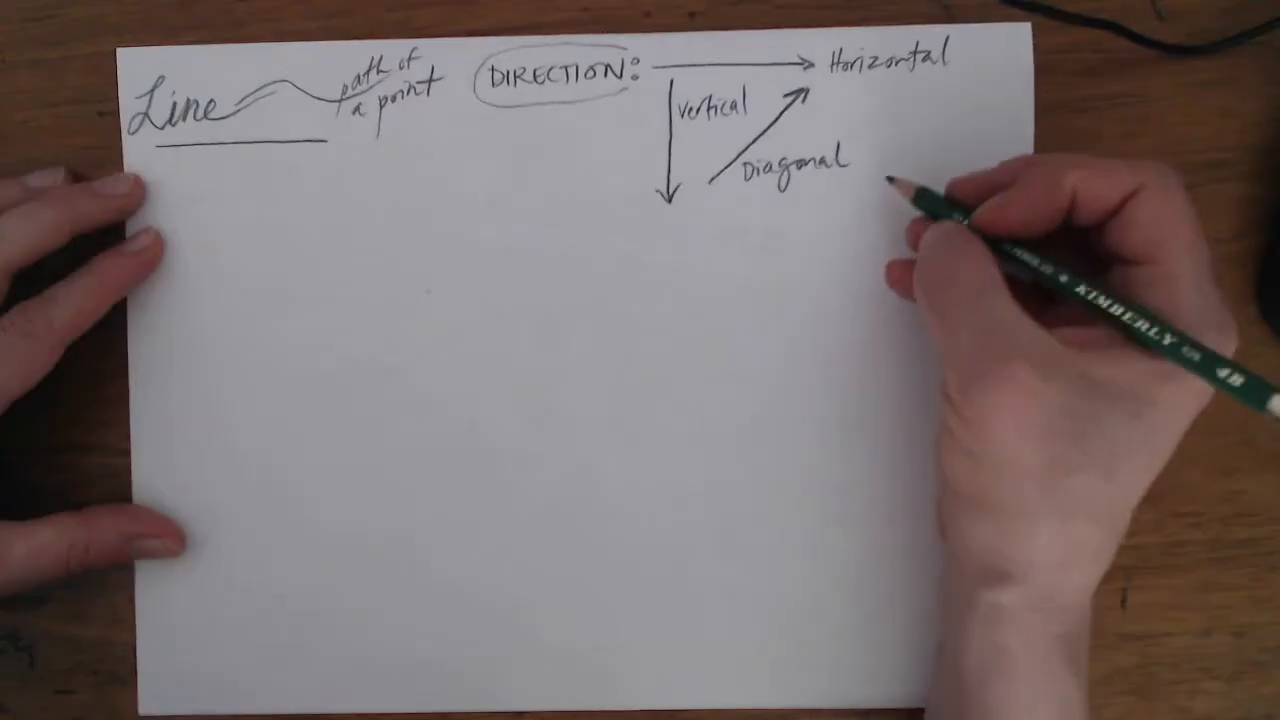
Step: Sketch wavy, dashed and shaded-triangle examples at right, plus a horizontally divided rectangle
drag(860, 175, 1000, 180)
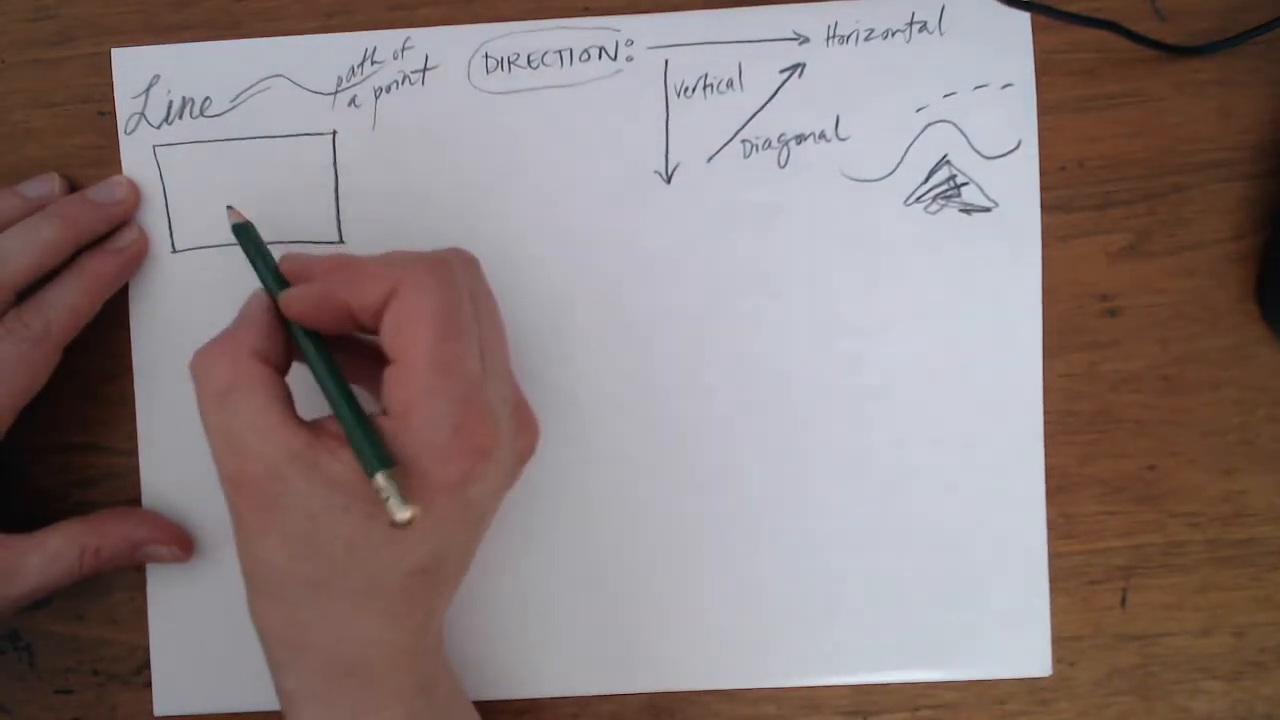
drag(180, 200, 340, 195)
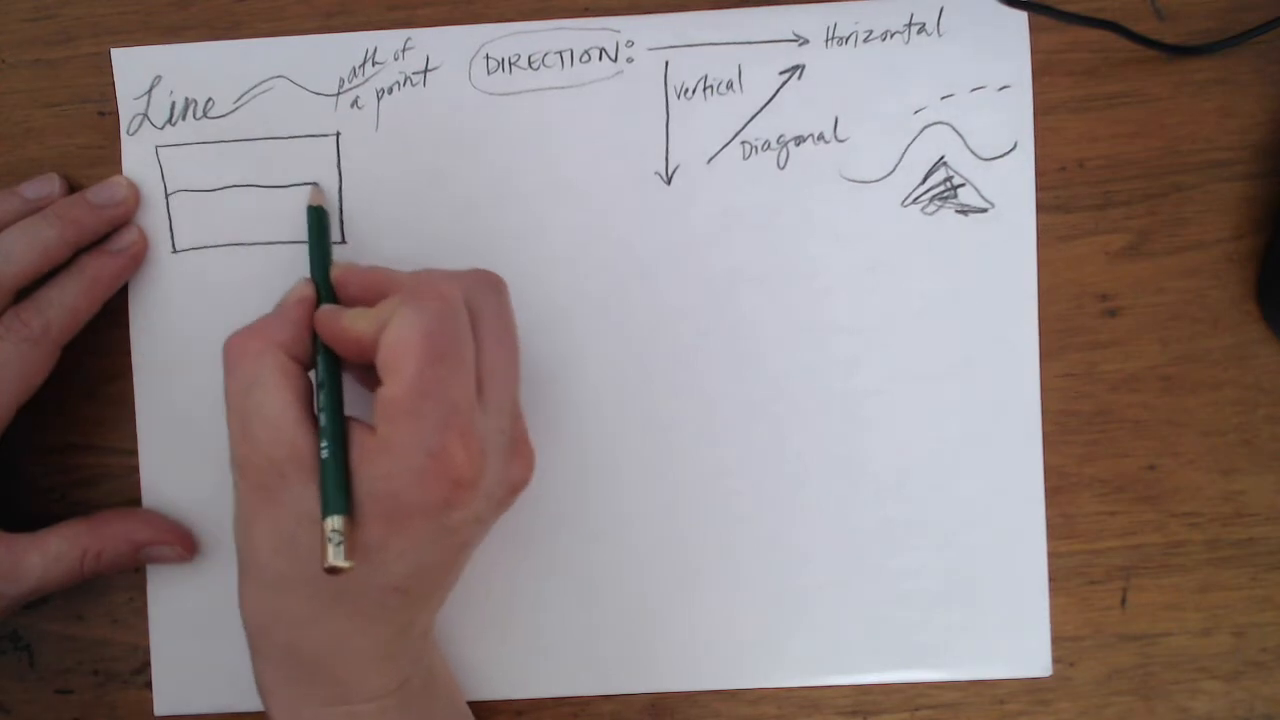